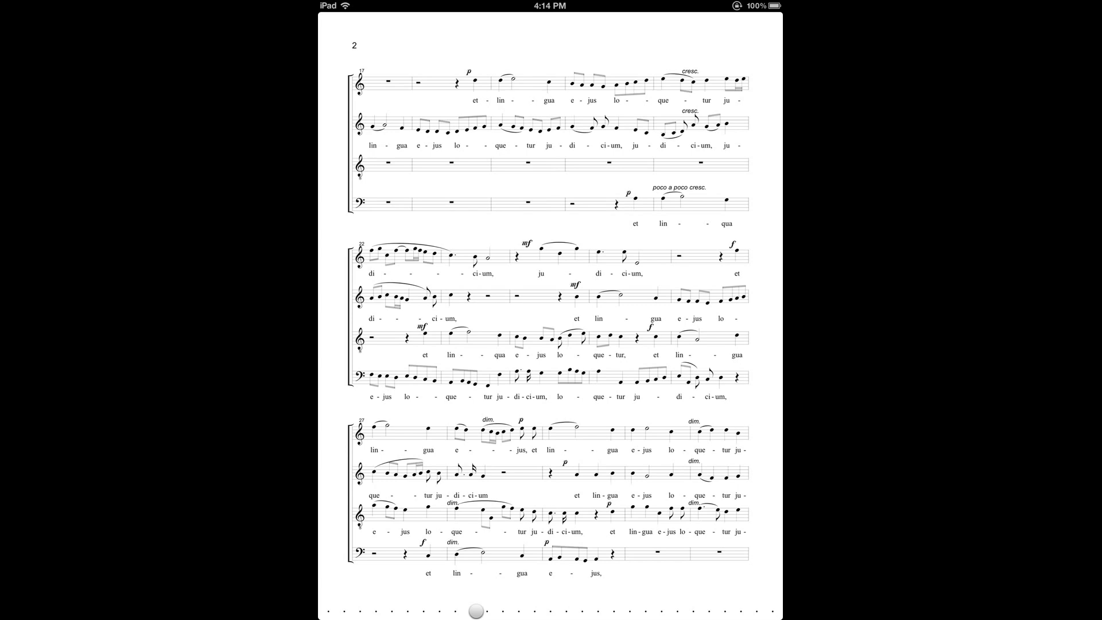
Step: Reveal the score's title bar and bring up its editing, adding and sharing tools
click(549, 317)
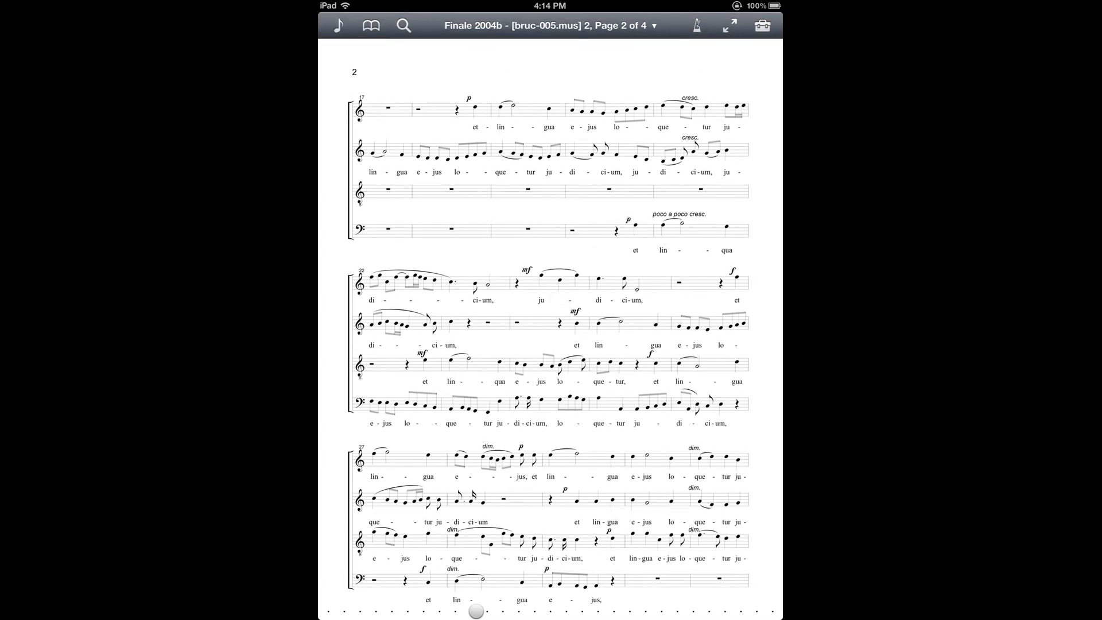
click(763, 26)
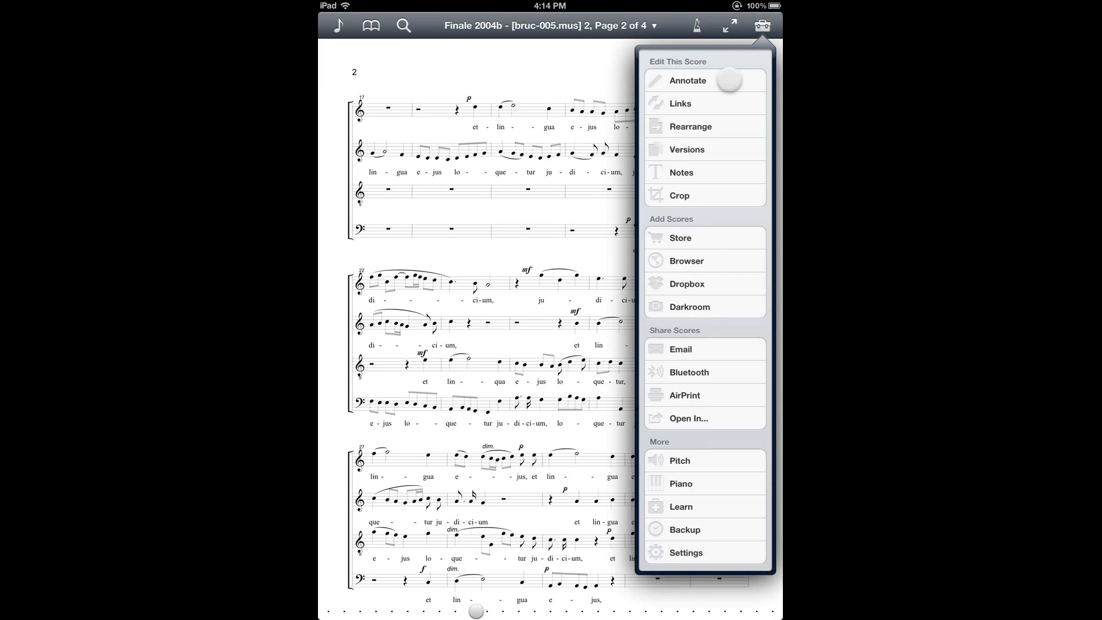
Step: Annotate page 2 with the typed note 'The note is here' above the third system and keep it
click(688, 80)
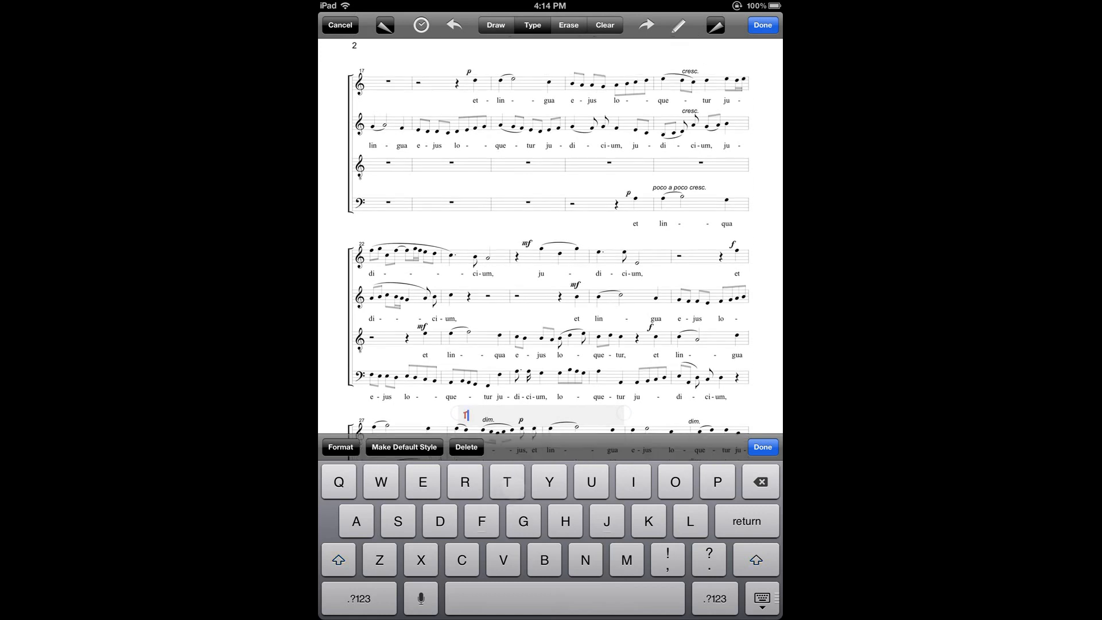
text(The)
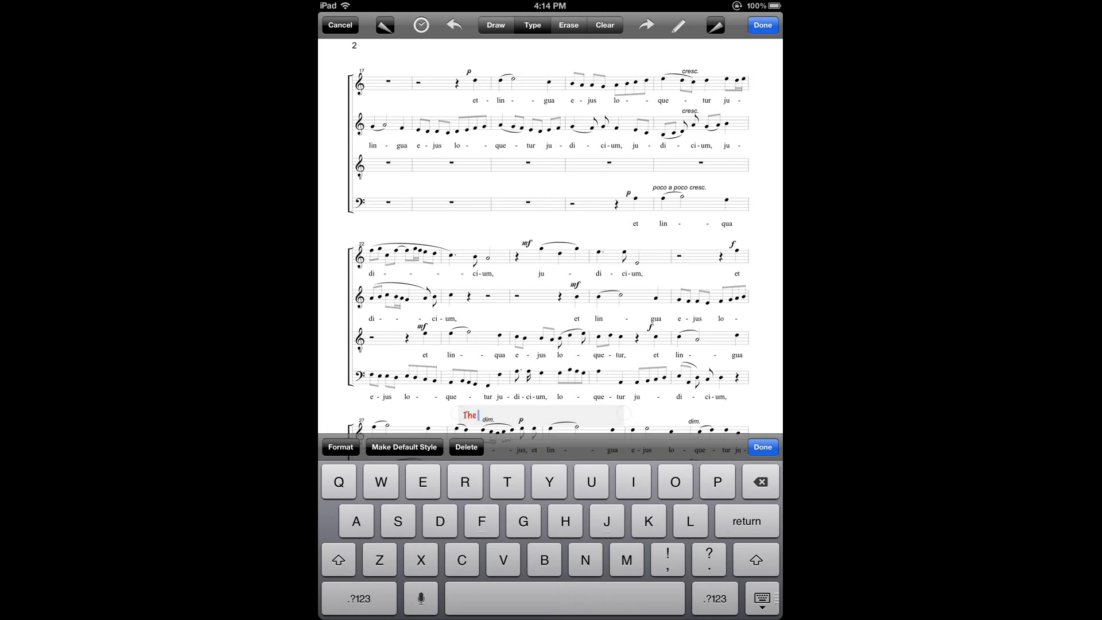
text(note is here)
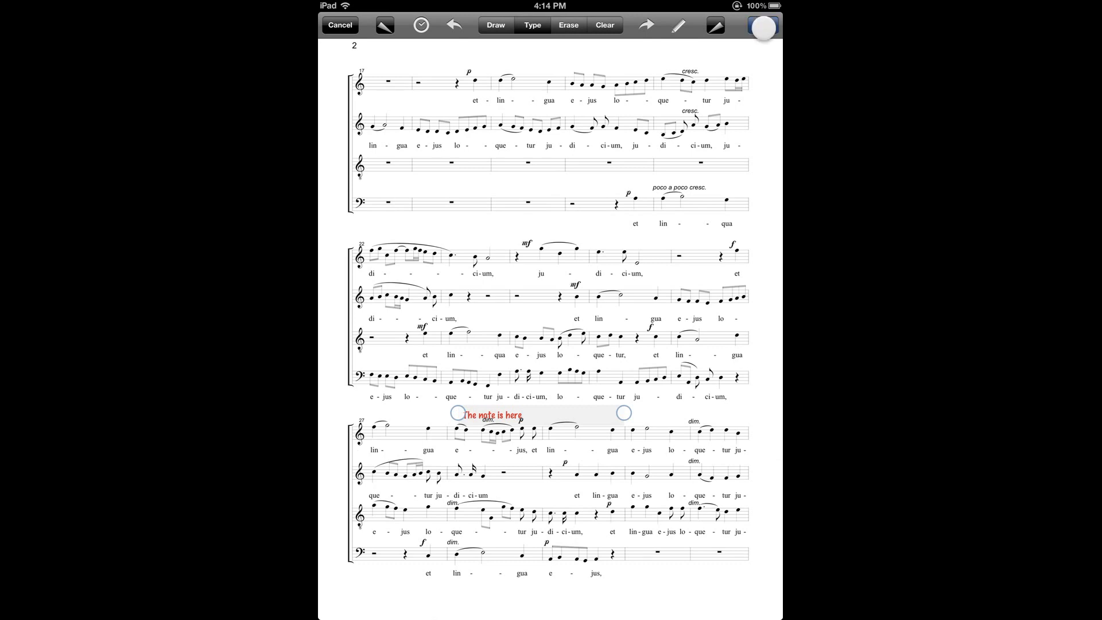
click(339, 24)
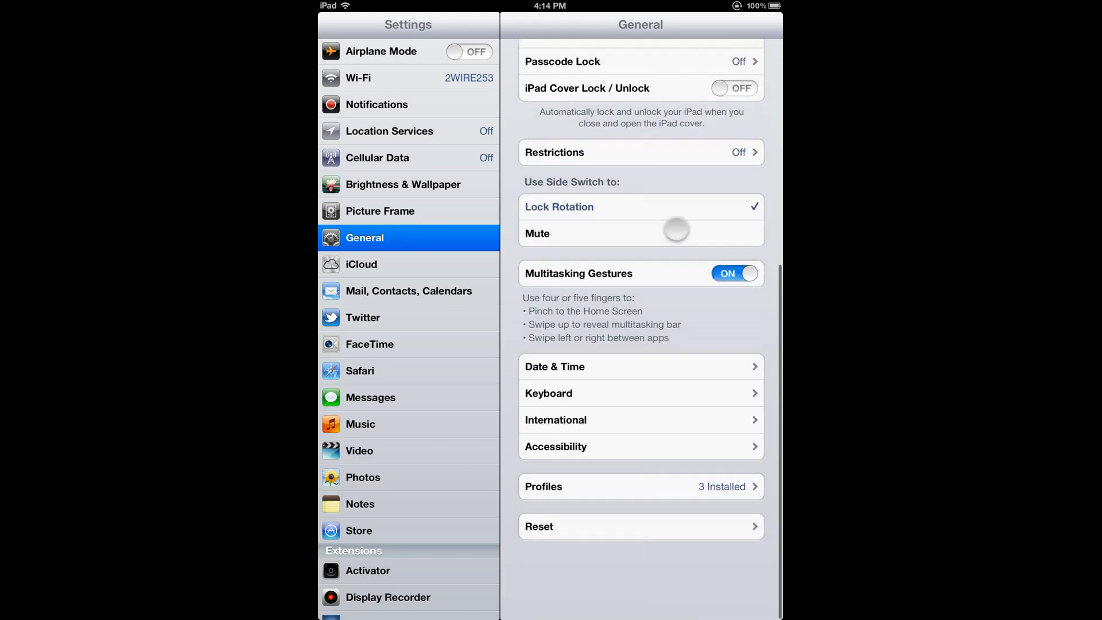
Step: Reach the Keyboard page under Settings > General listing shortcuts like 'sff' and 'wc'
scroll(down, 3)
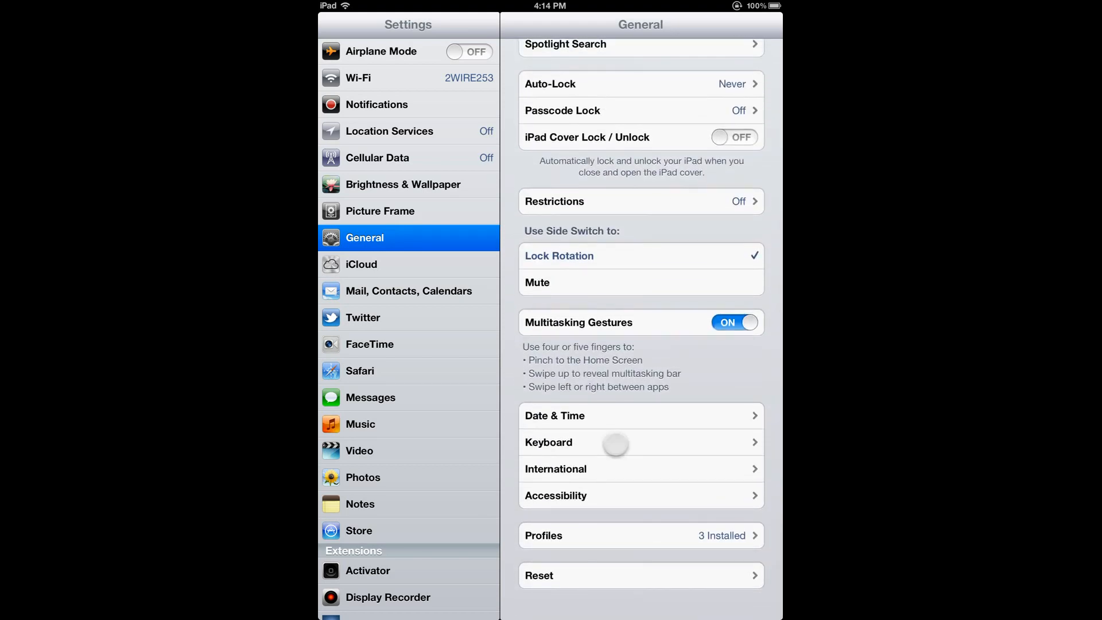
click(641, 442)
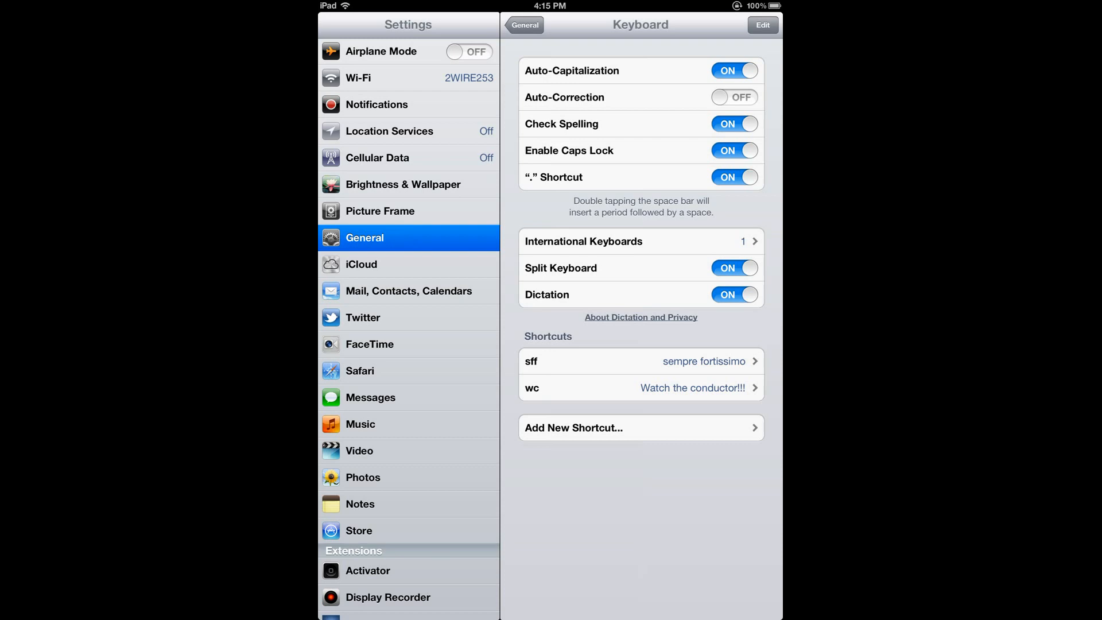
Step: Start a blank new shortcut with empty Phrase and Shortcut fields
click(644, 434)
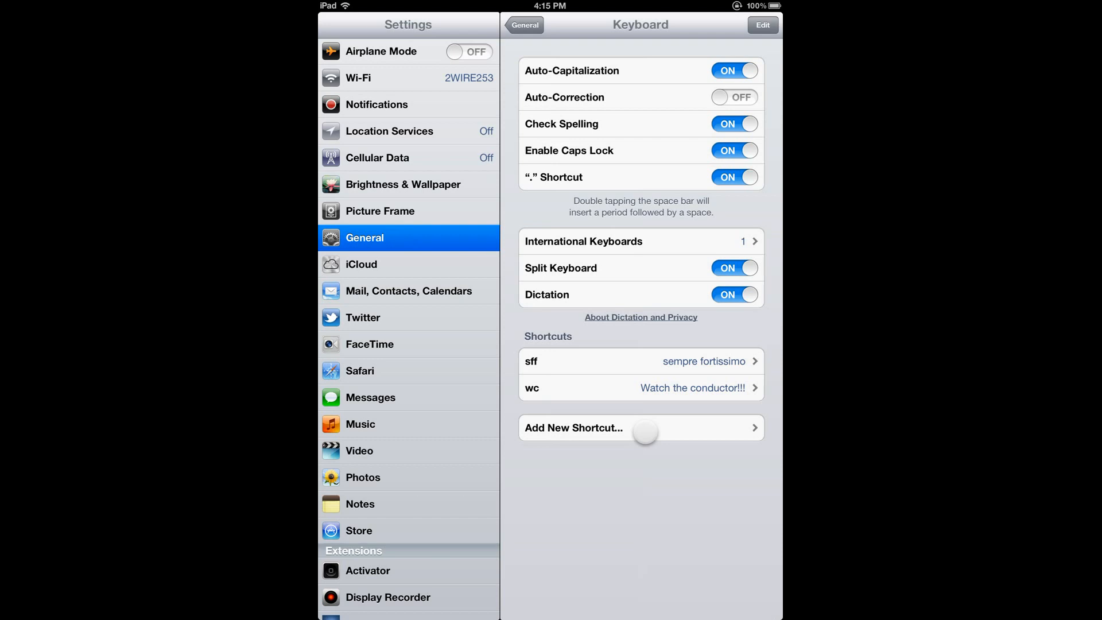
click(640, 427)
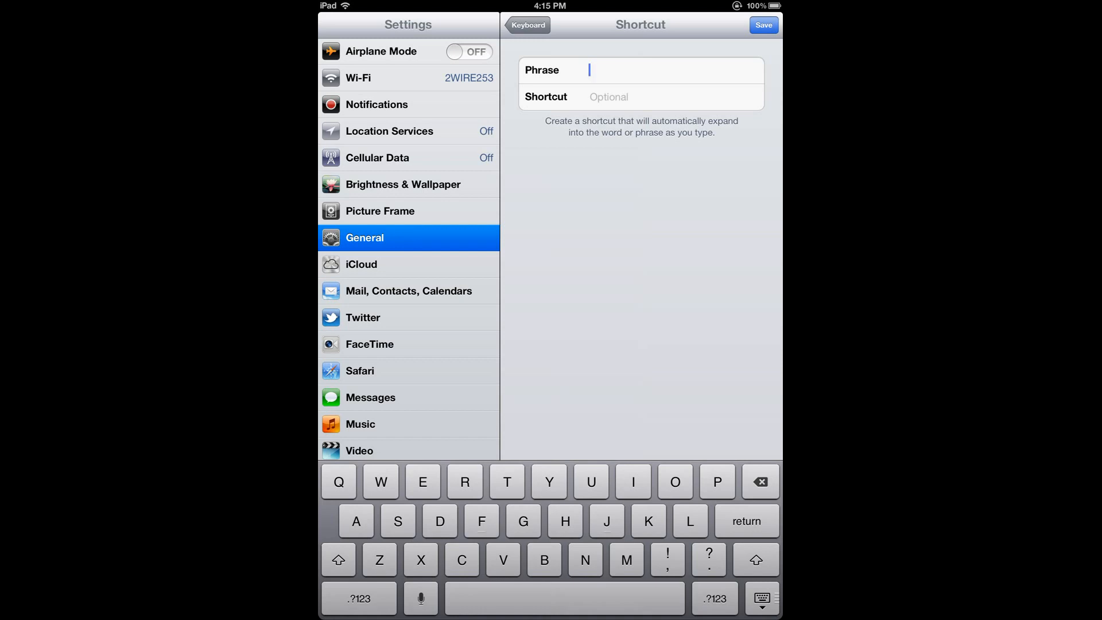
Step: Save a shortcut 'ppc' whose phrase is 'poco a poco crescendo'
text(pod)
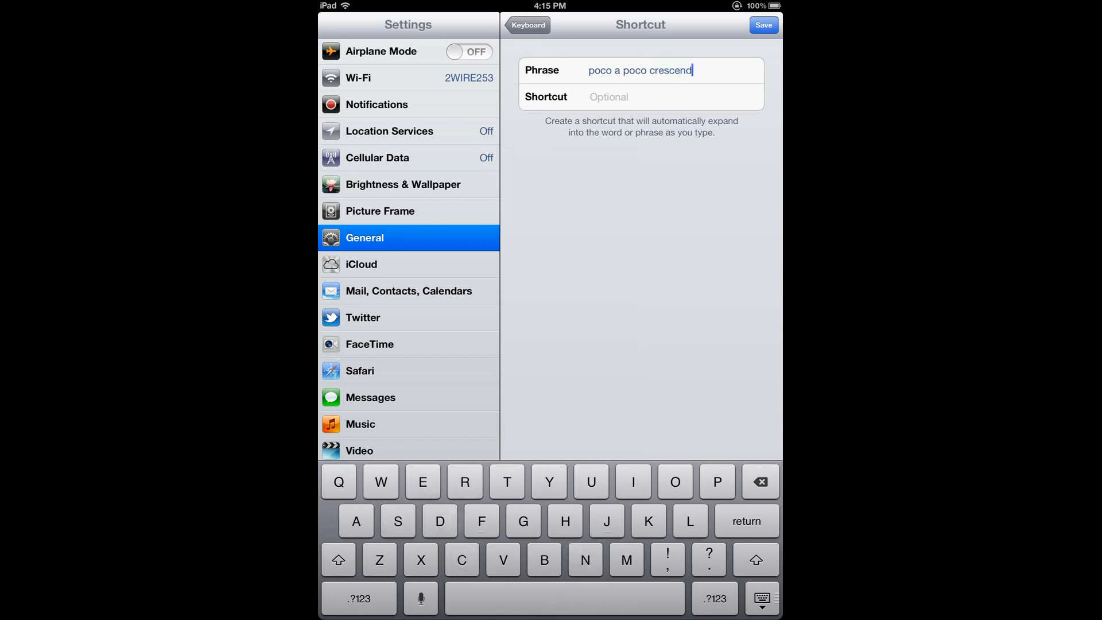
click(640, 97)
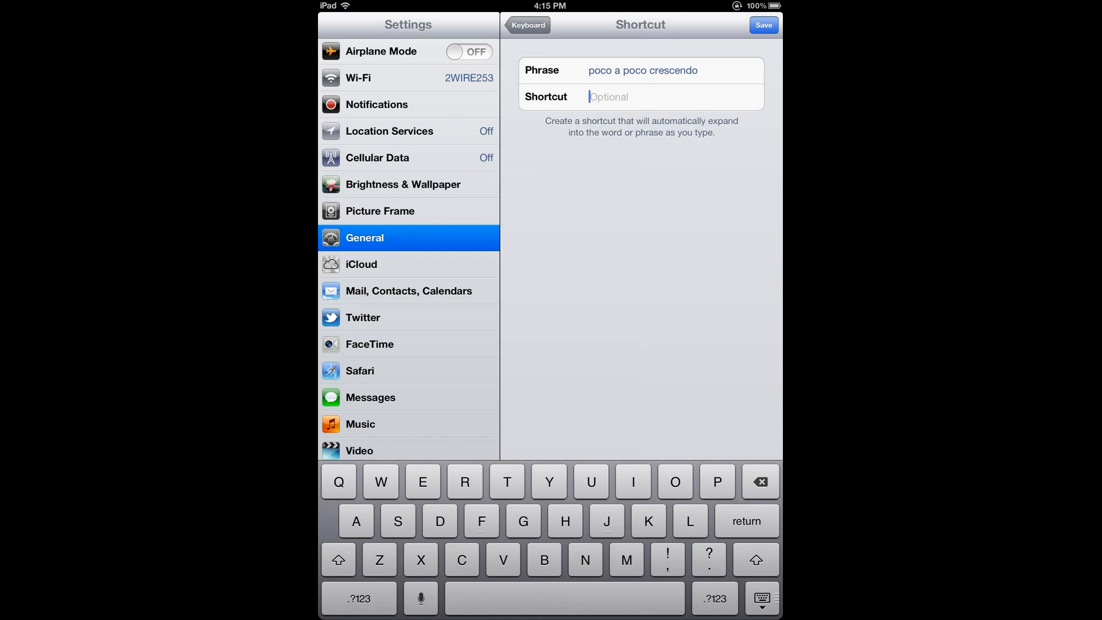
text(ppc)
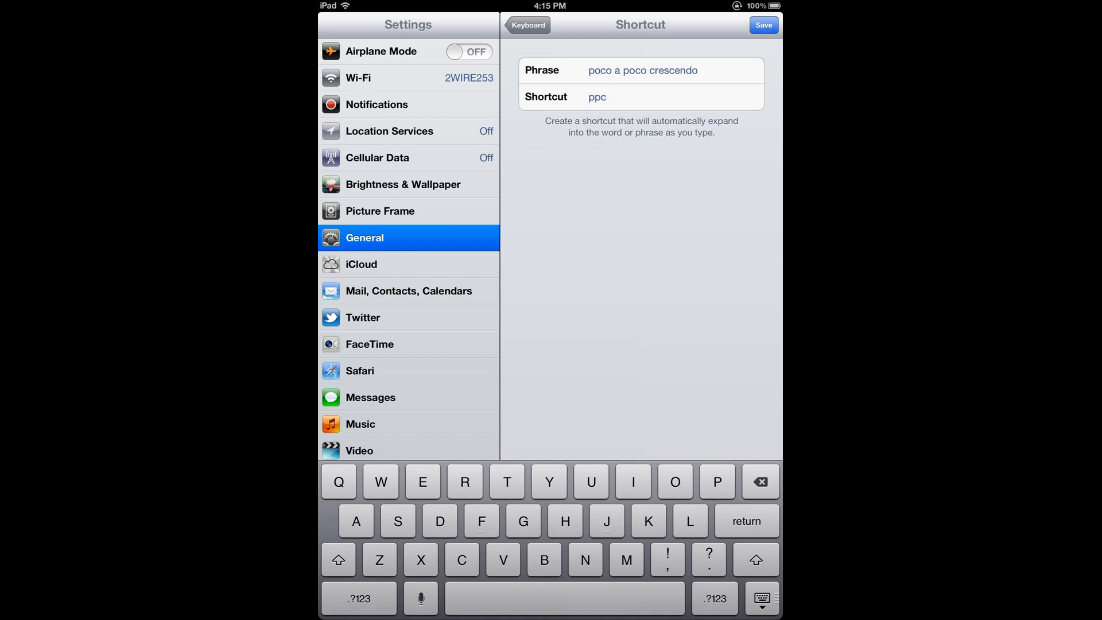
click(528, 24)
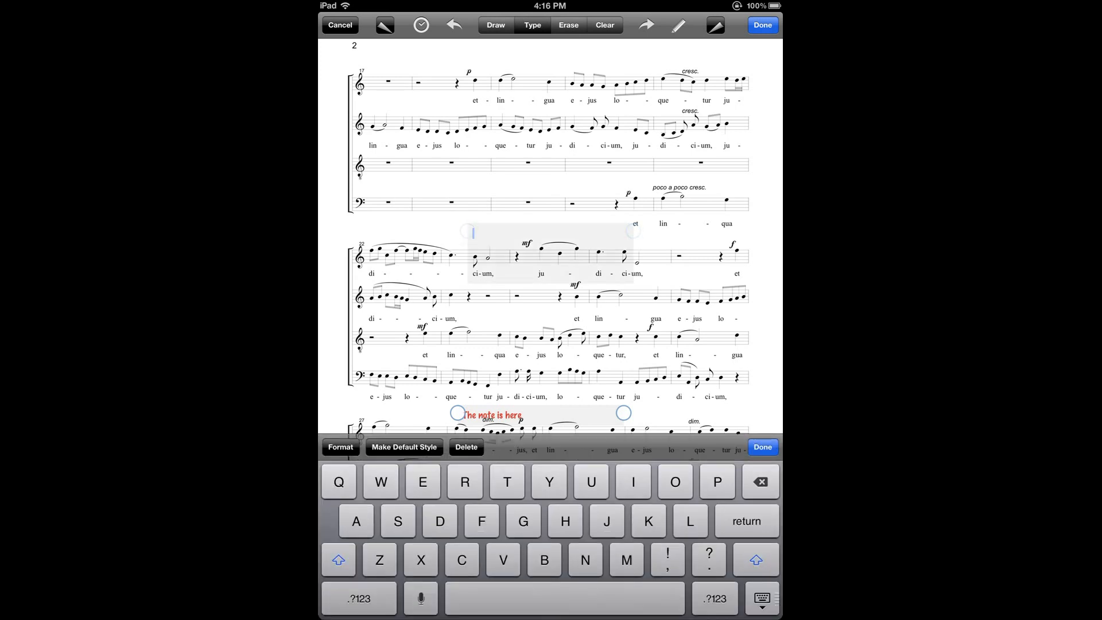
Step: Expand 'ppc' into a red 'poco a poco crescendo' note above the second system and keep it
text(Ppc)
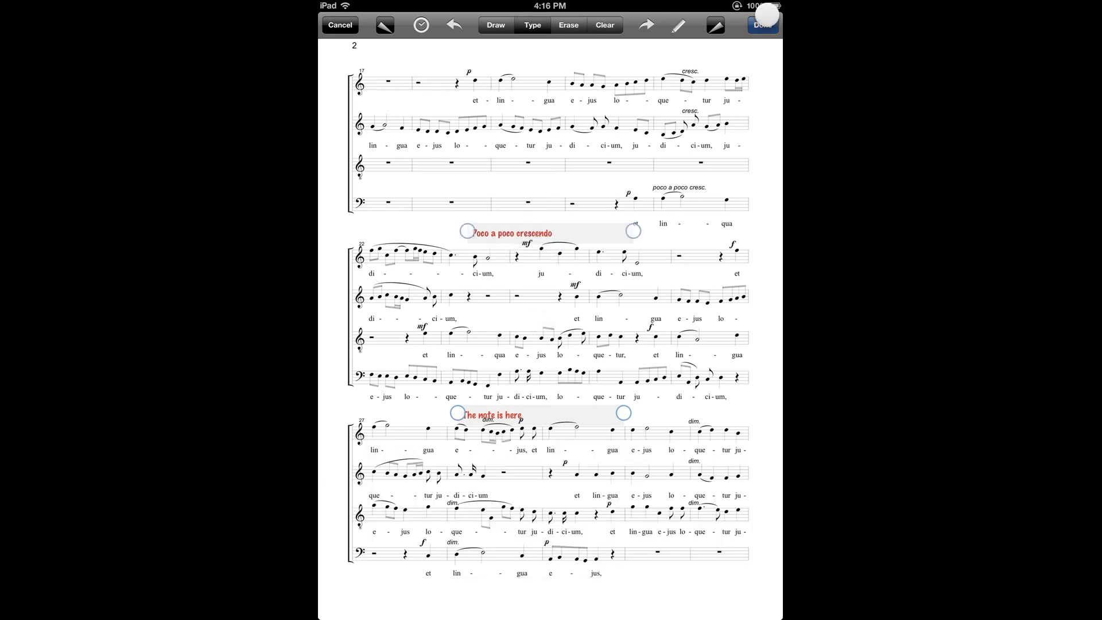
click(762, 24)
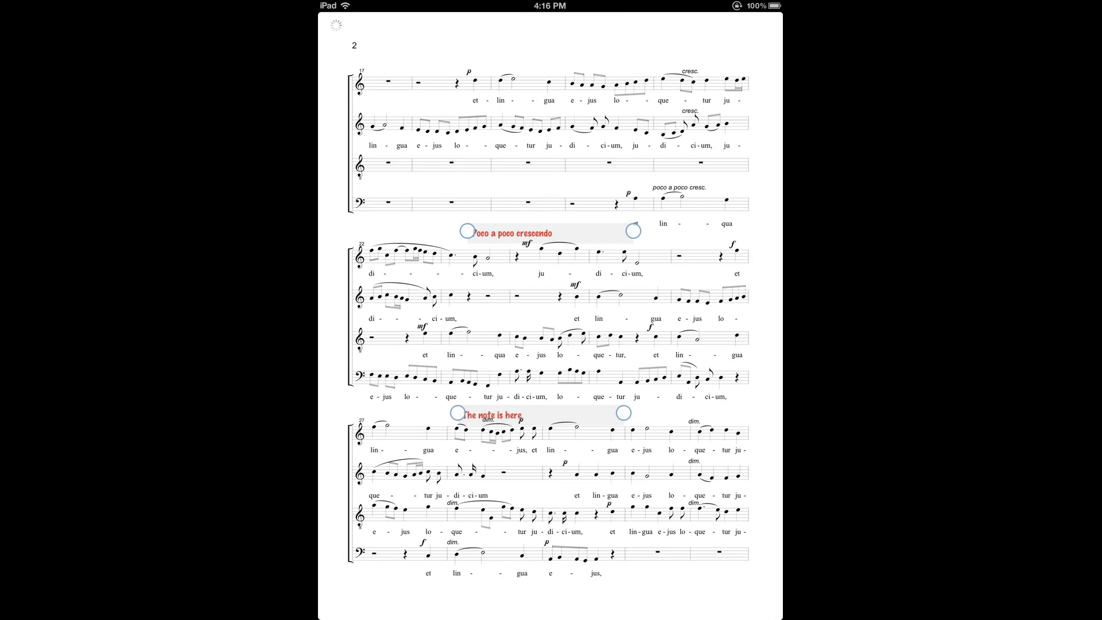